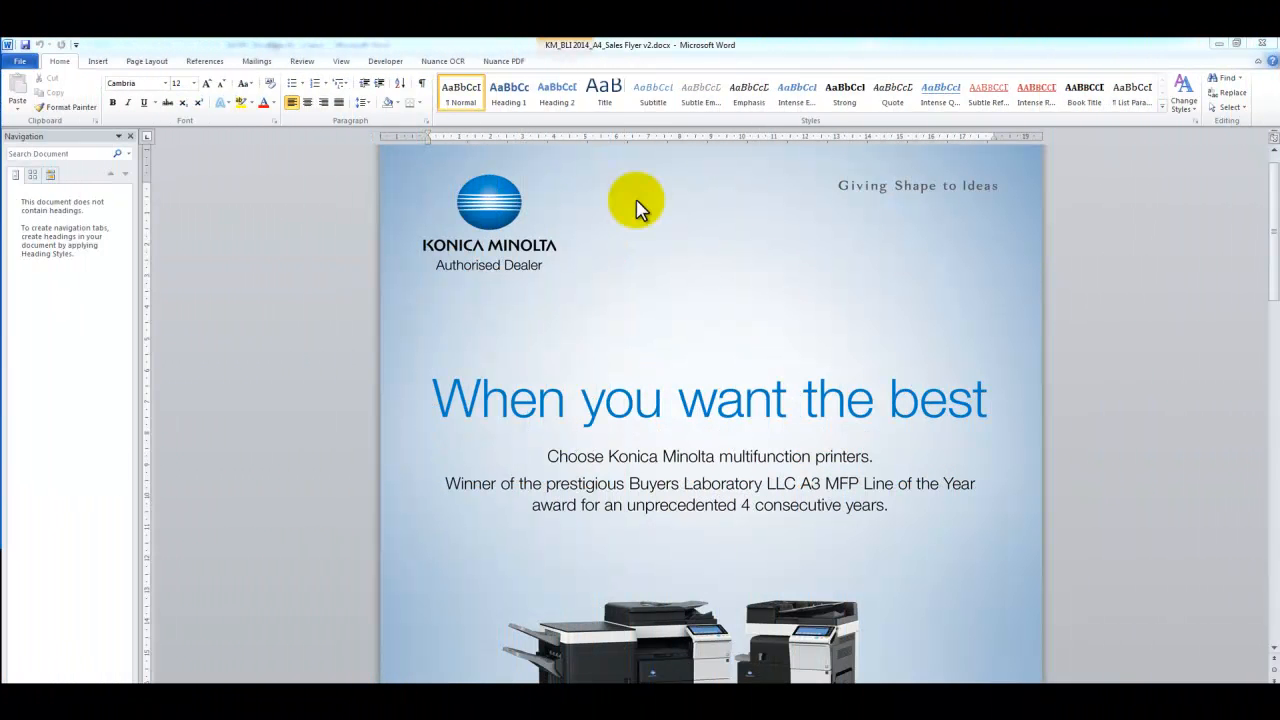
{"action": "mouse_move", "coordinate": [592, 296]}
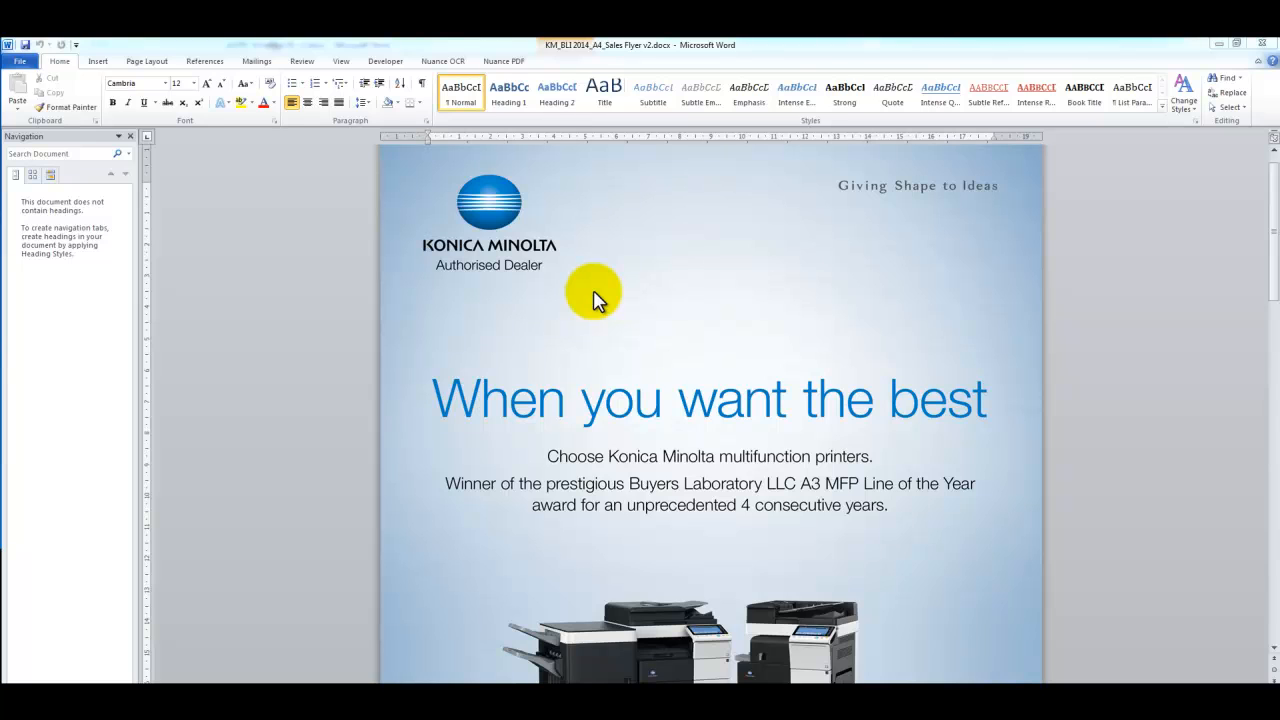
{"action": "mouse_move", "coordinate": [1276, 610]}
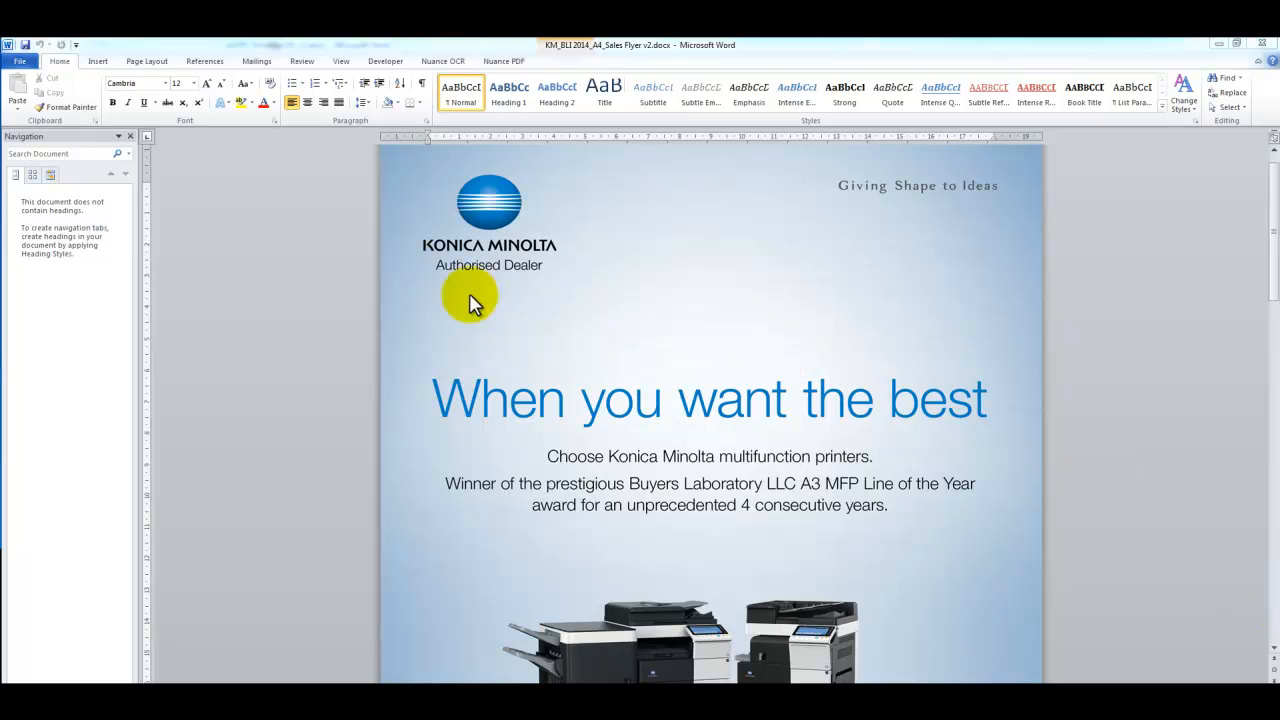
{"action": "mouse_move", "coordinate": [460, 290]}
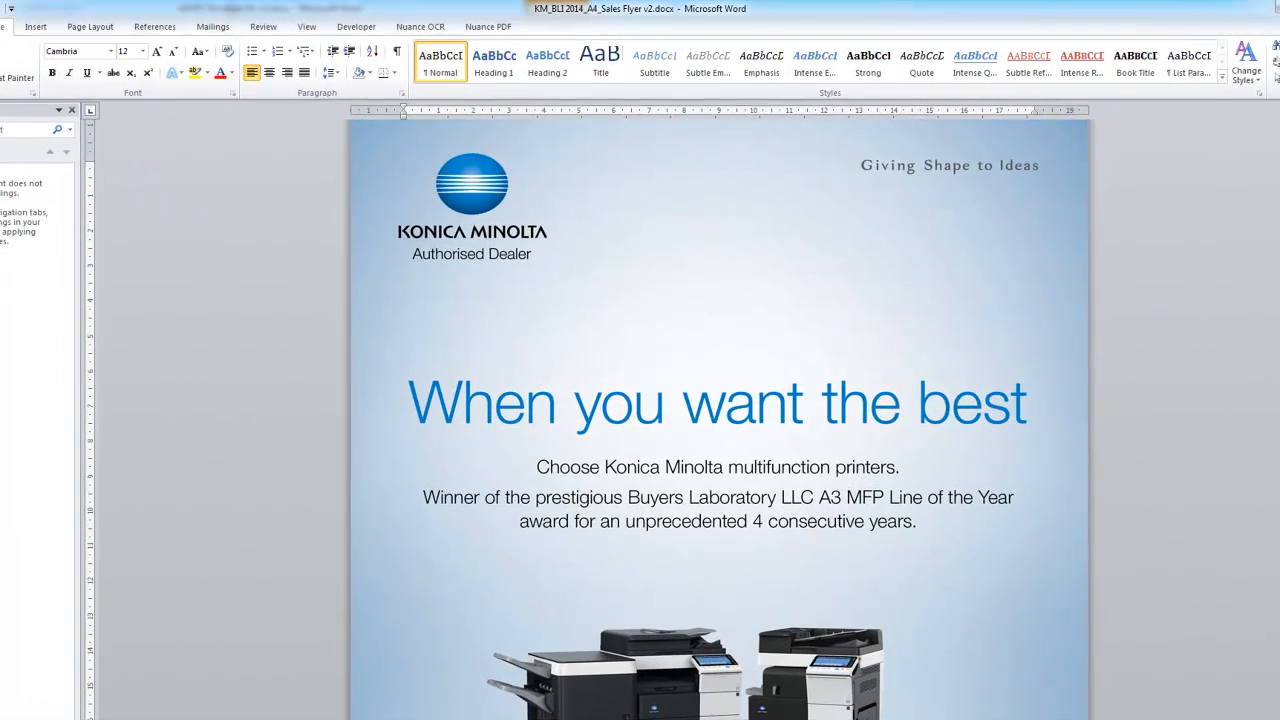
Step: Bring up the Print screen for the flyer: one copy, all pages, double-sided, A4 portrait
{"action": "left_click", "coordinate": [4, 26]}
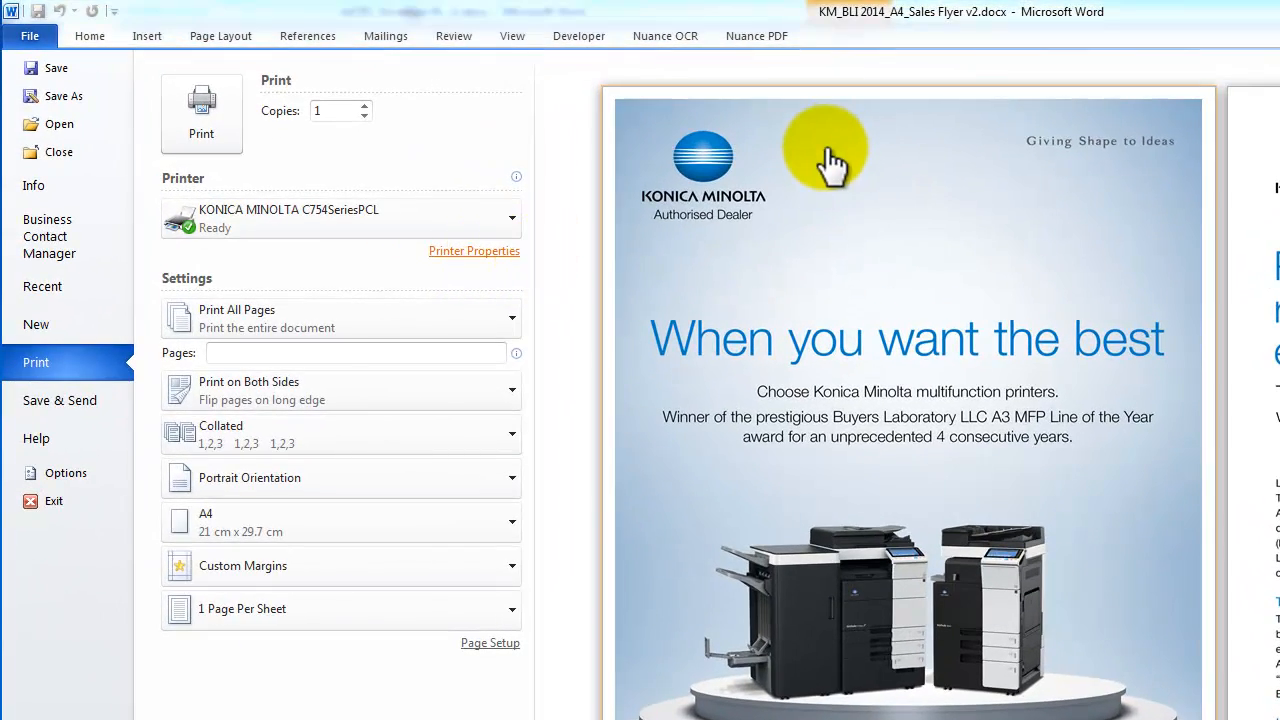
Step: Show the Konica Minolta printer properties with 2-Sided print type and Auto Color
{"action": "left_click", "coordinate": [474, 252]}
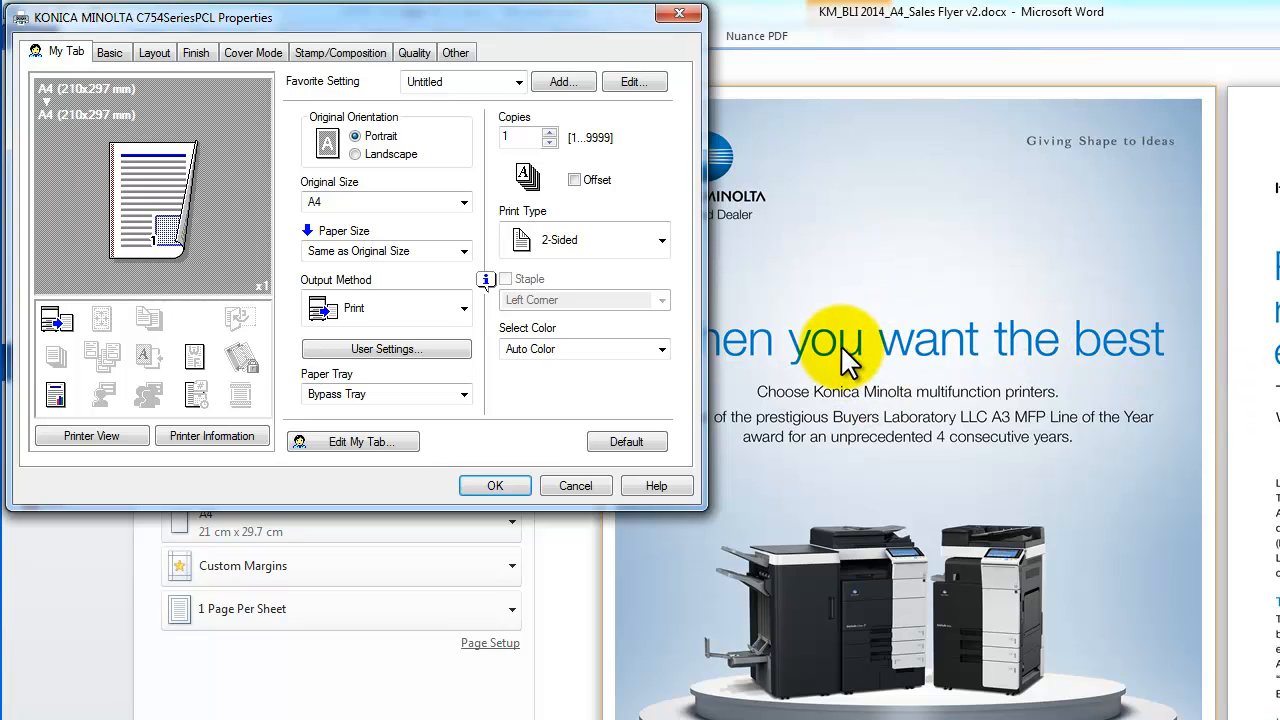
{"action": "mouse_move", "coordinate": [670, 340]}
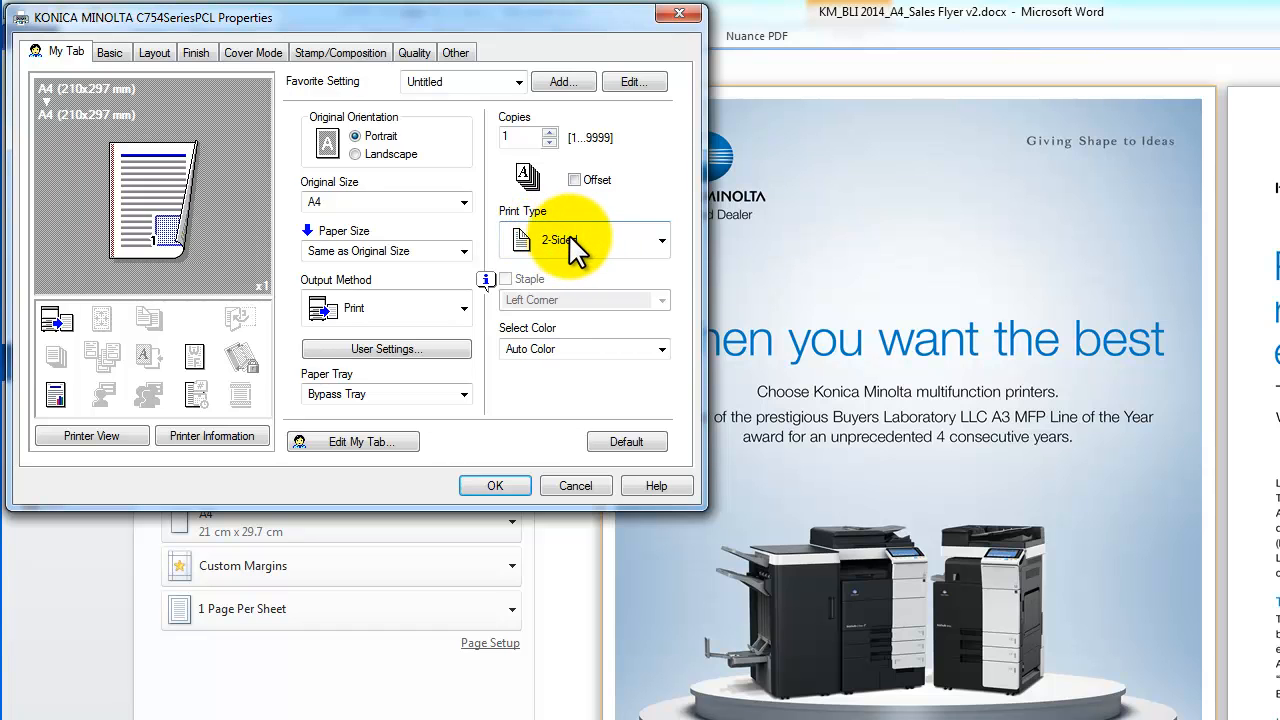
{"action": "mouse_move", "coordinate": [516, 360]}
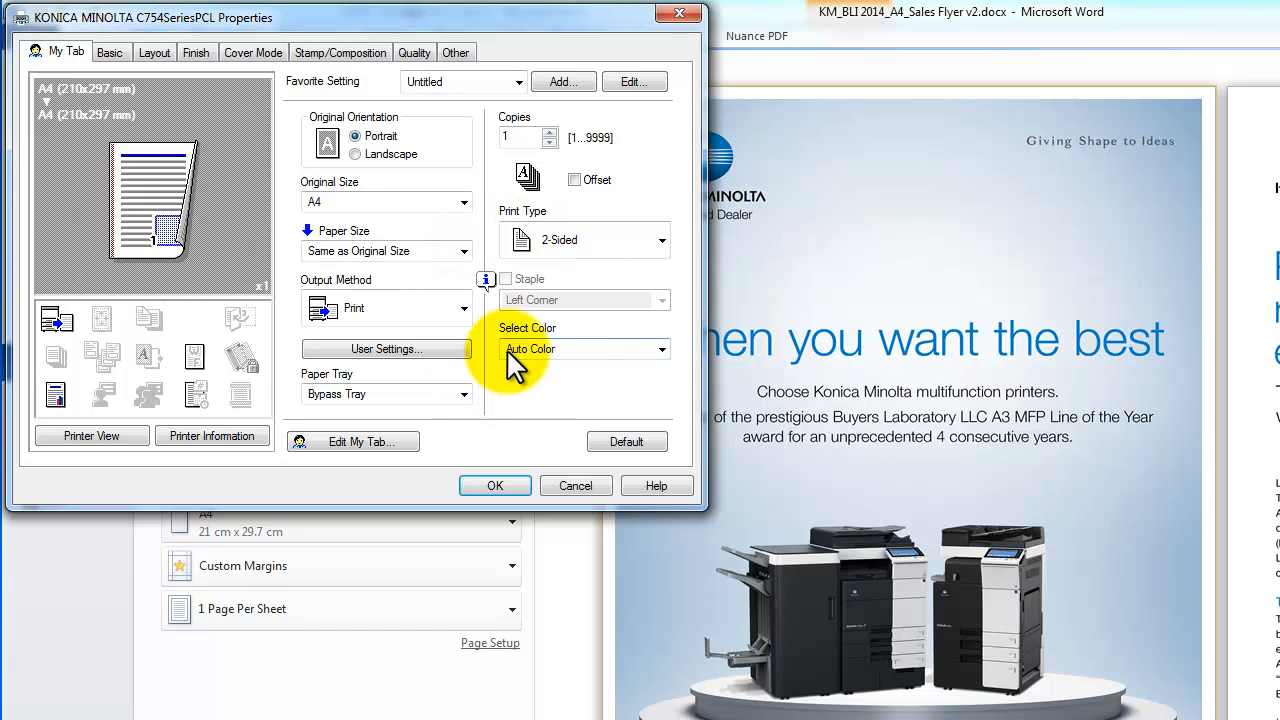
{"action": "mouse_move", "coordinate": [560, 360]}
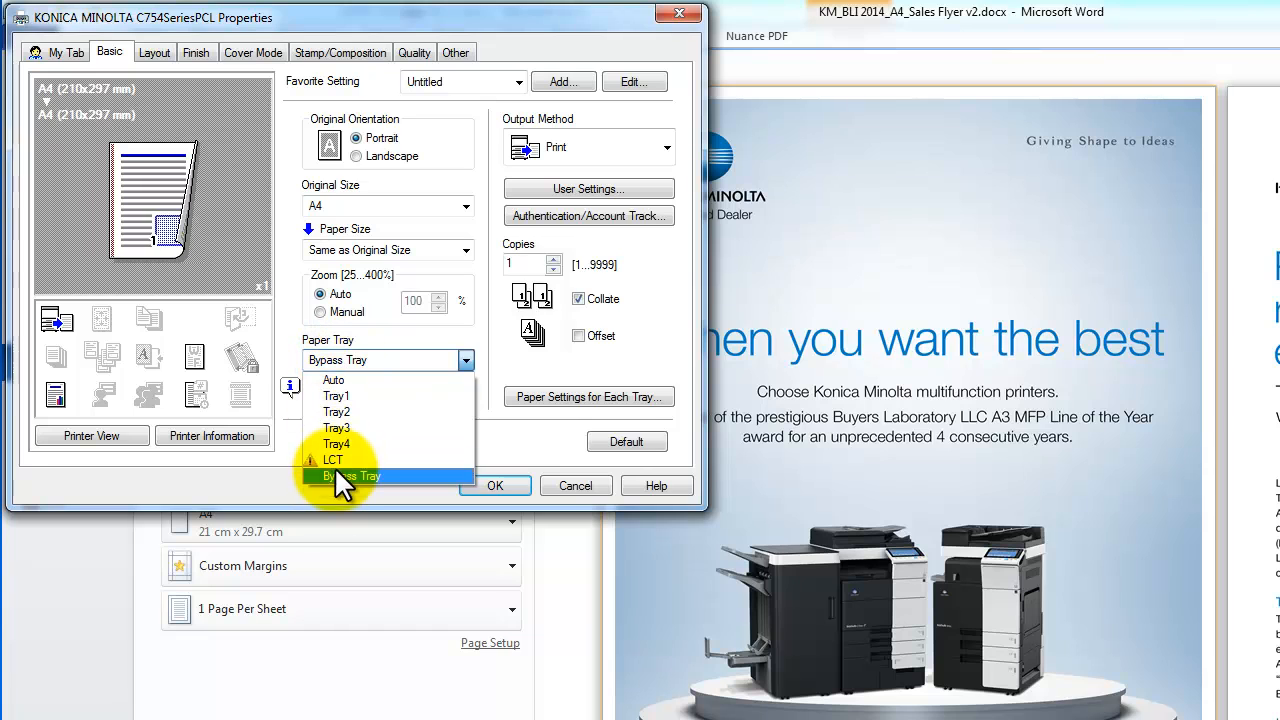
Step: Feed paper from the Bypass Tray and show the paper settings for each tray
{"action": "left_click", "coordinate": [350, 476]}
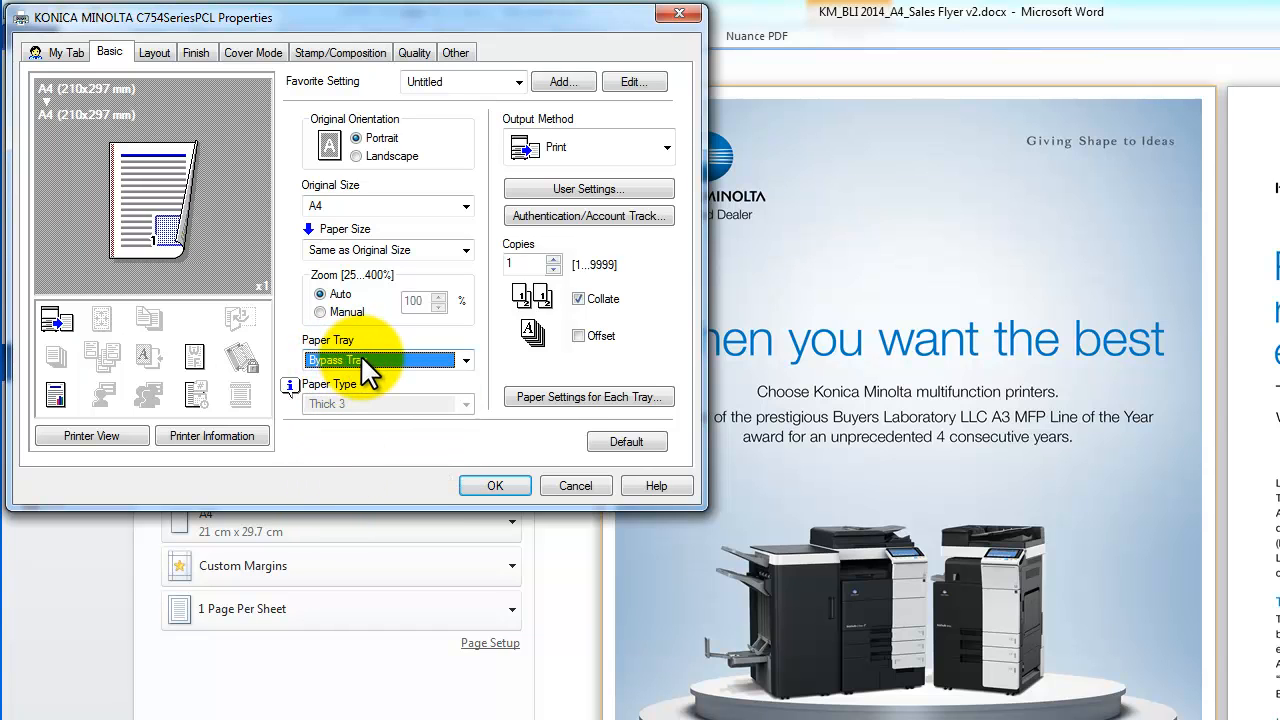
{"action": "mouse_move", "coordinate": [412, 374]}
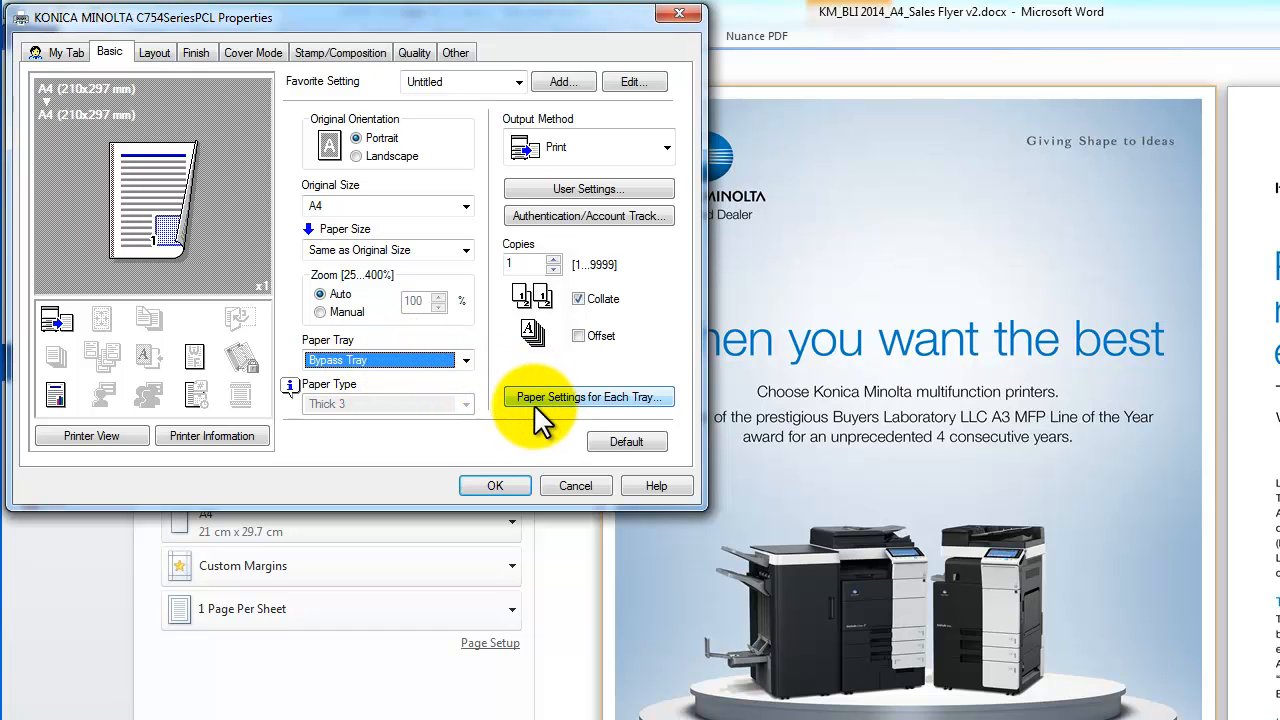
{"action": "left_click", "coordinate": [588, 396]}
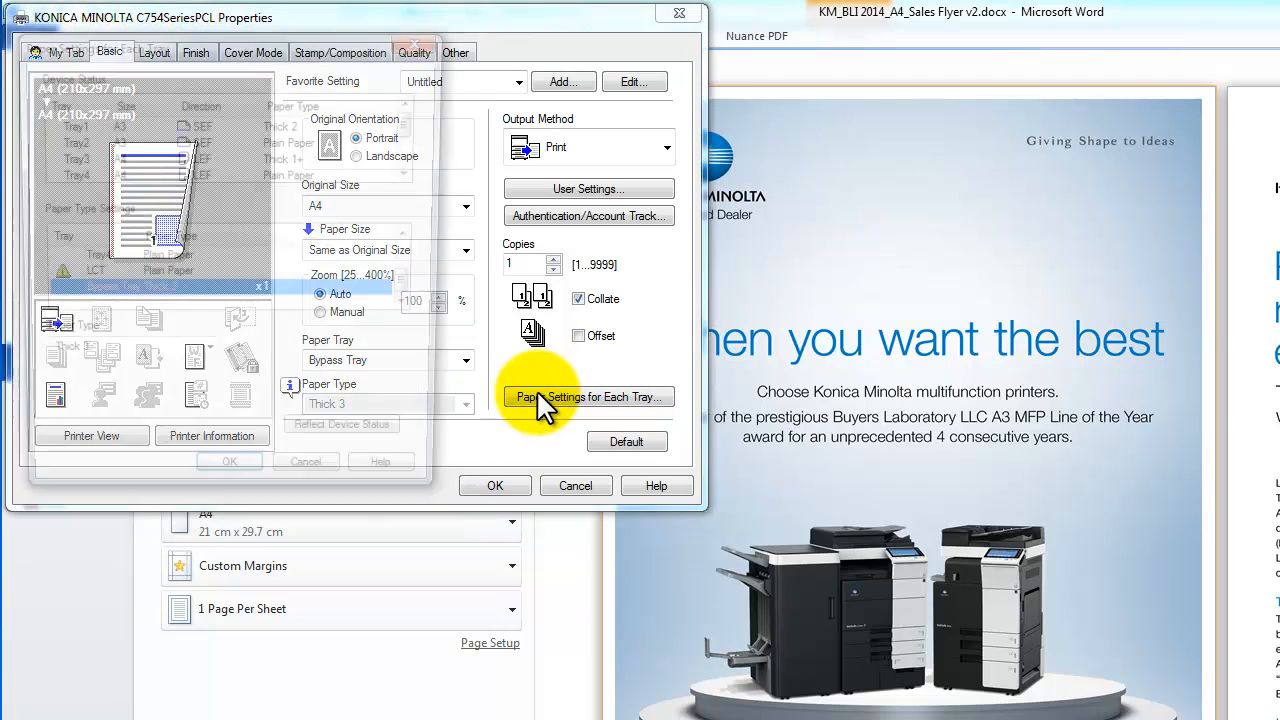
Step: Keep Thick 3 as the bypass tray paper type and confirm the printer properties
{"action": "left_click", "coordinate": [588, 396]}
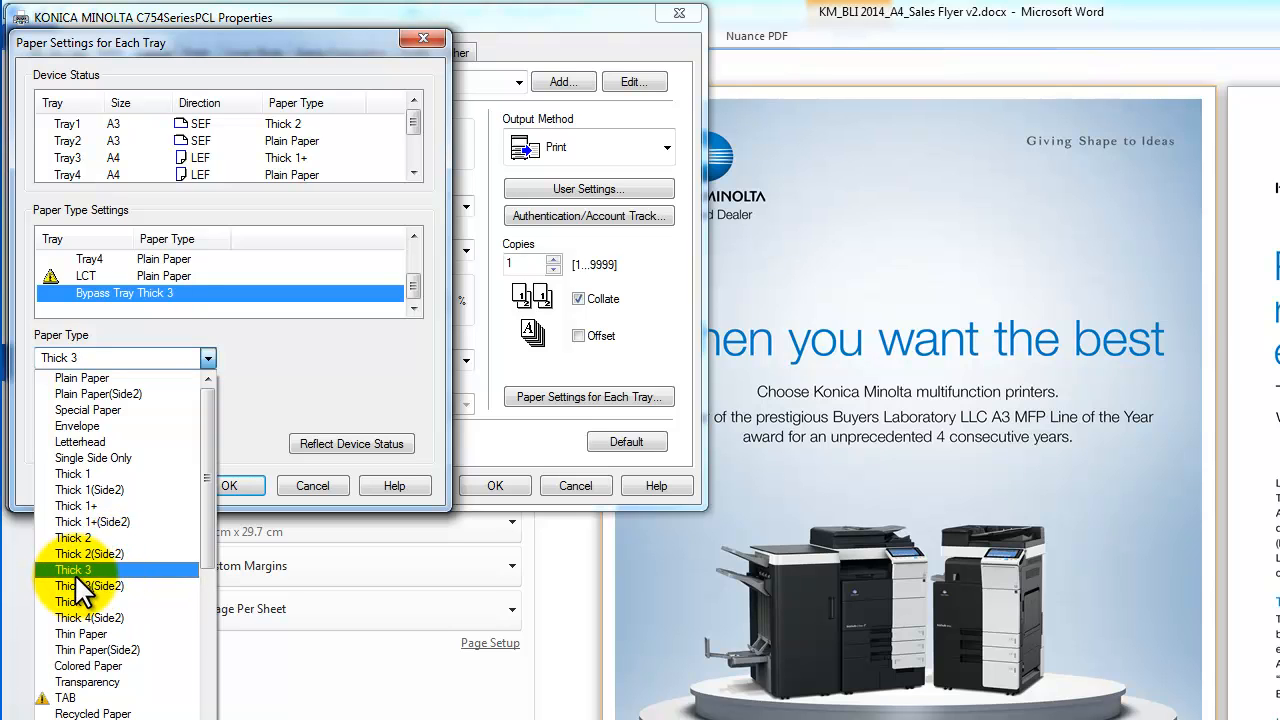
{"action": "mouse_move", "coordinate": [84, 590]}
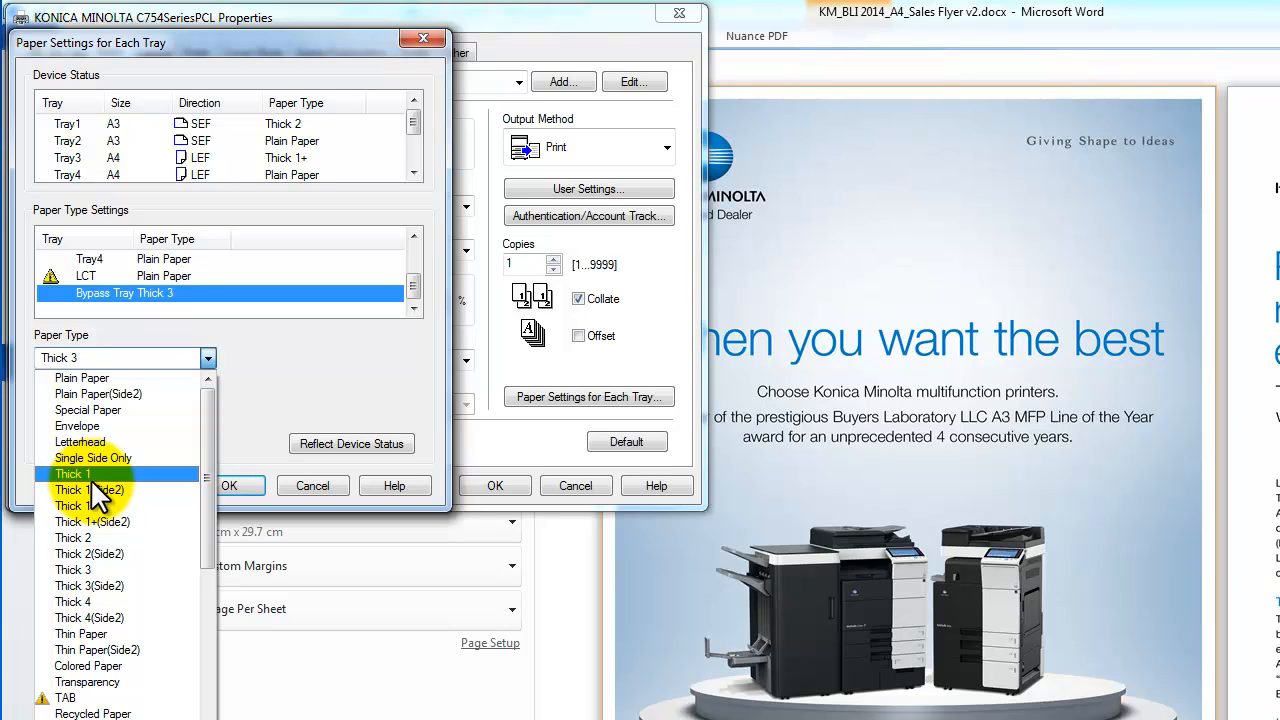
{"action": "mouse_move", "coordinate": [90, 490]}
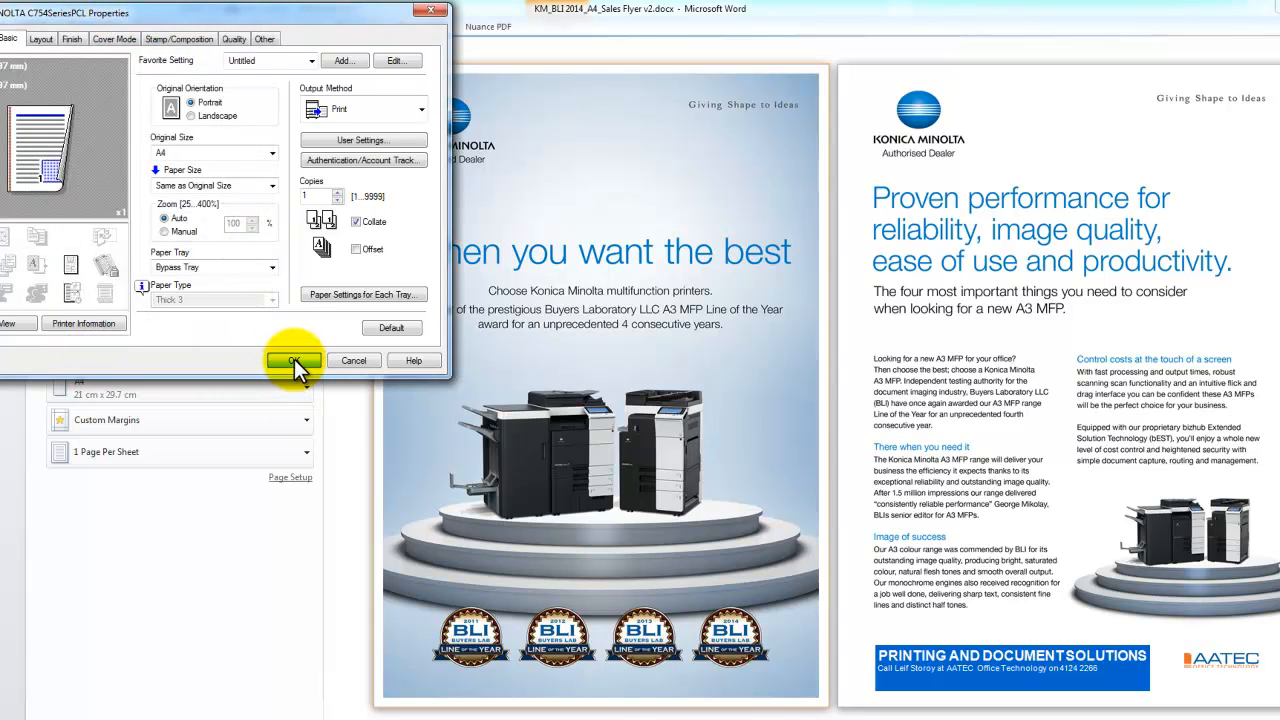
{"action": "left_click", "coordinate": [292, 360]}
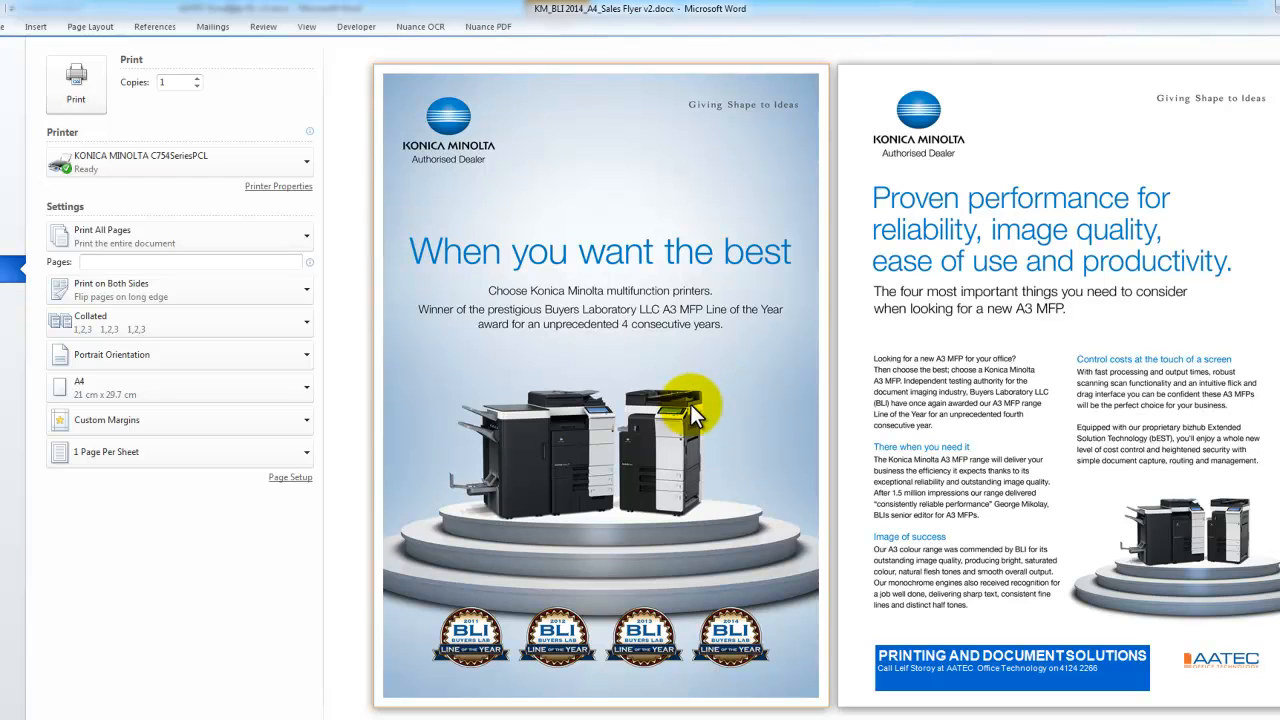